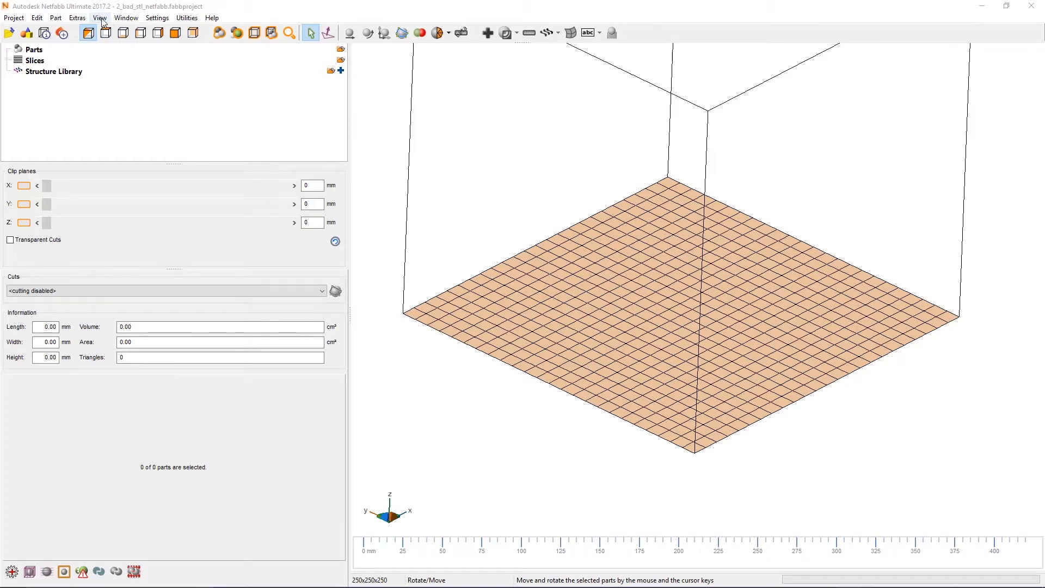
# Turn off Show Platform in the View menu so only the axes remain.
pyautogui.click(100, 17)
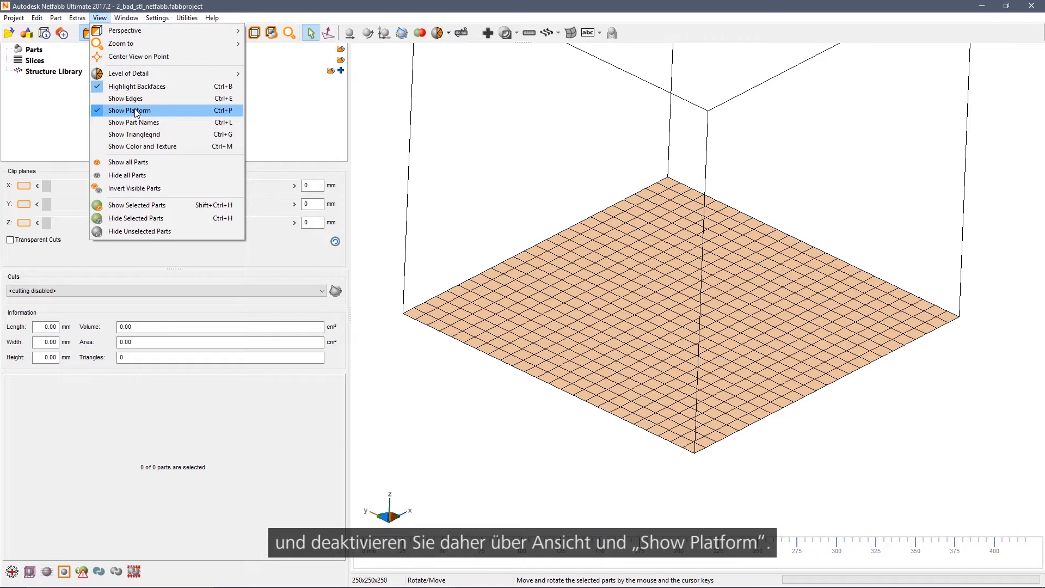
pyautogui.click(129, 110)
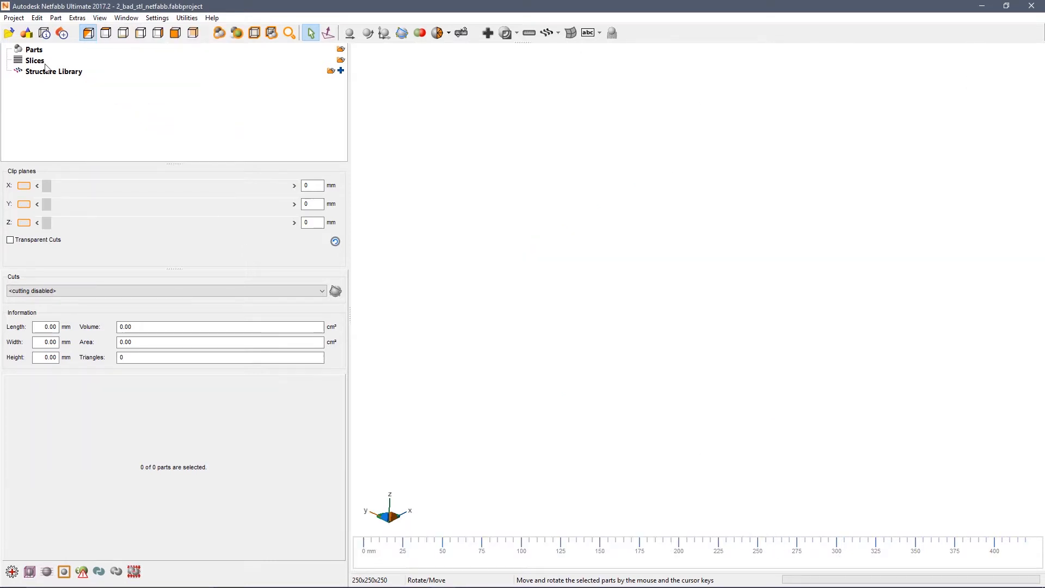
# Import 2_bad_stl_netfabb.stl through Project > Add Part, accepting the mesh warning.
pyautogui.click(13, 18)
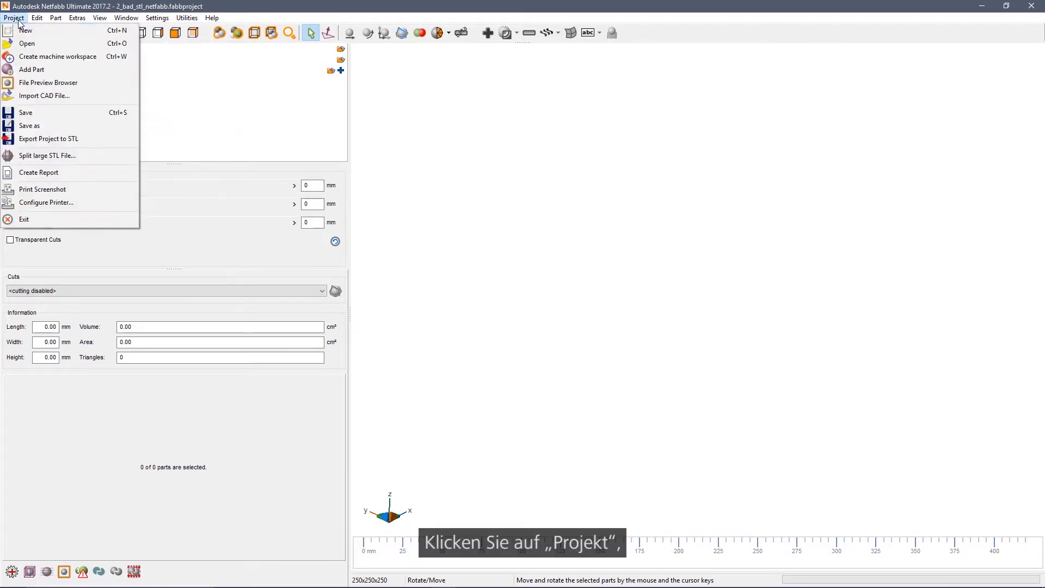
pyautogui.click(31, 69)
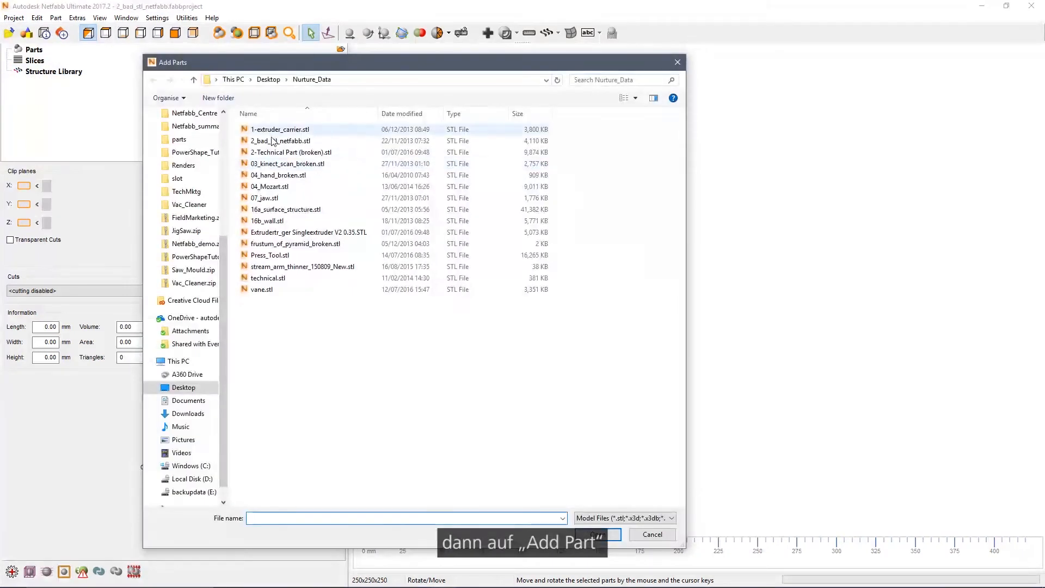
pyautogui.doubleClick(280, 140)
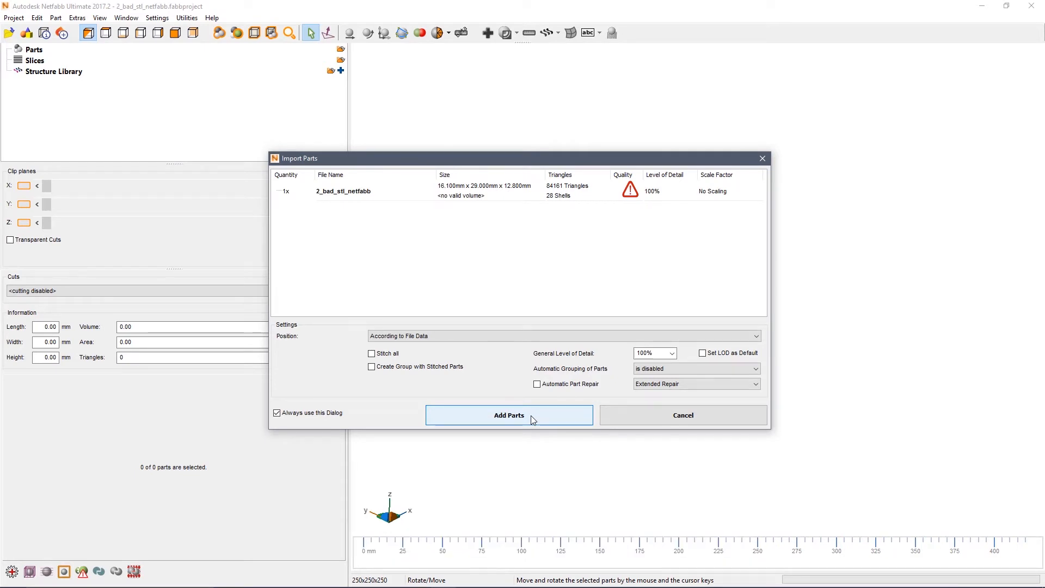
pyautogui.click(509, 415)
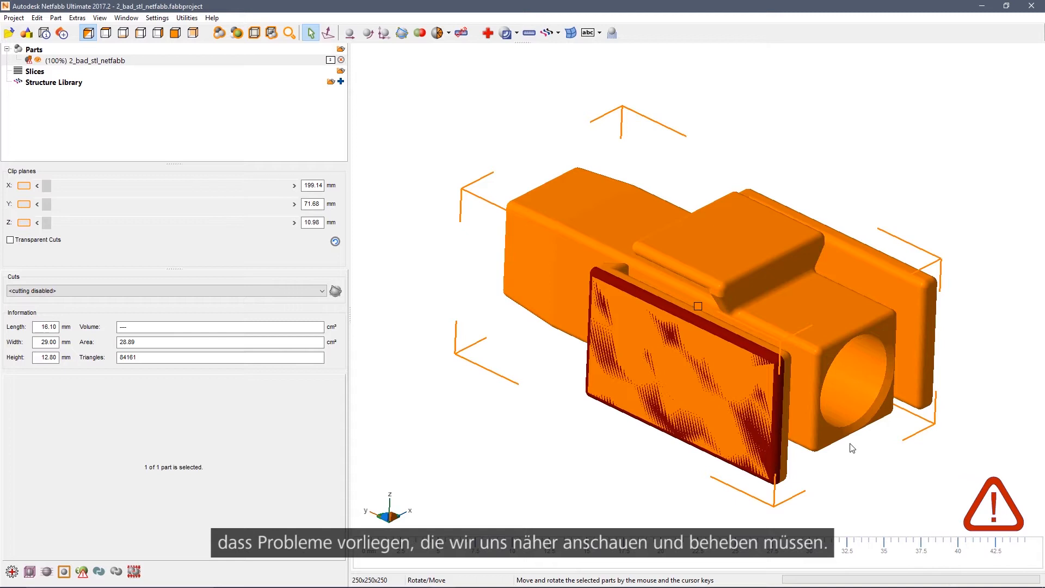
pyautogui.moveTo(728, 303)
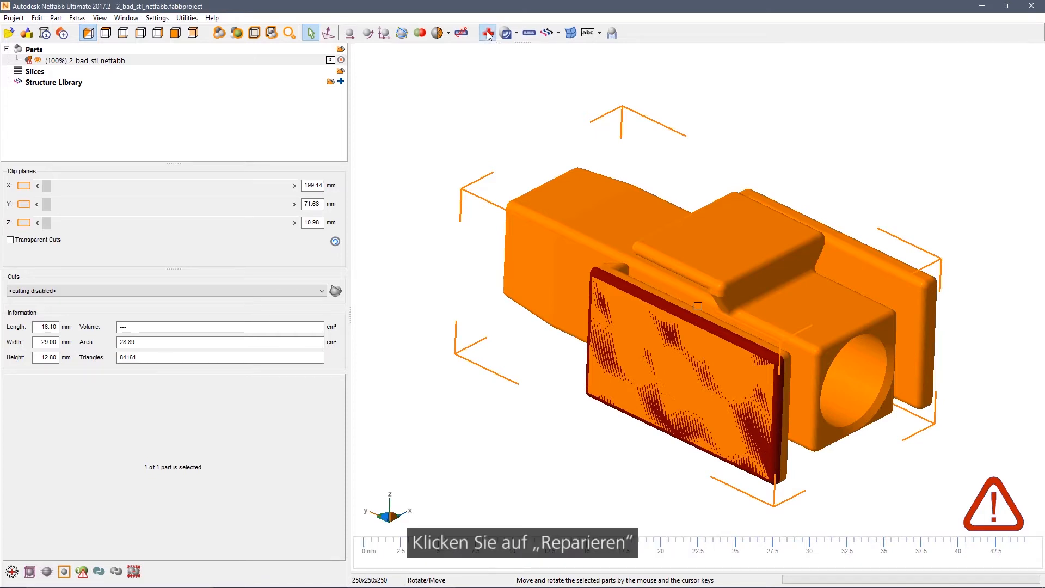
# Enter repair mode and update statistics: 101 border edges, 2781 inverted orientations, 28 shells, 29 holes.
pyautogui.click(487, 33)
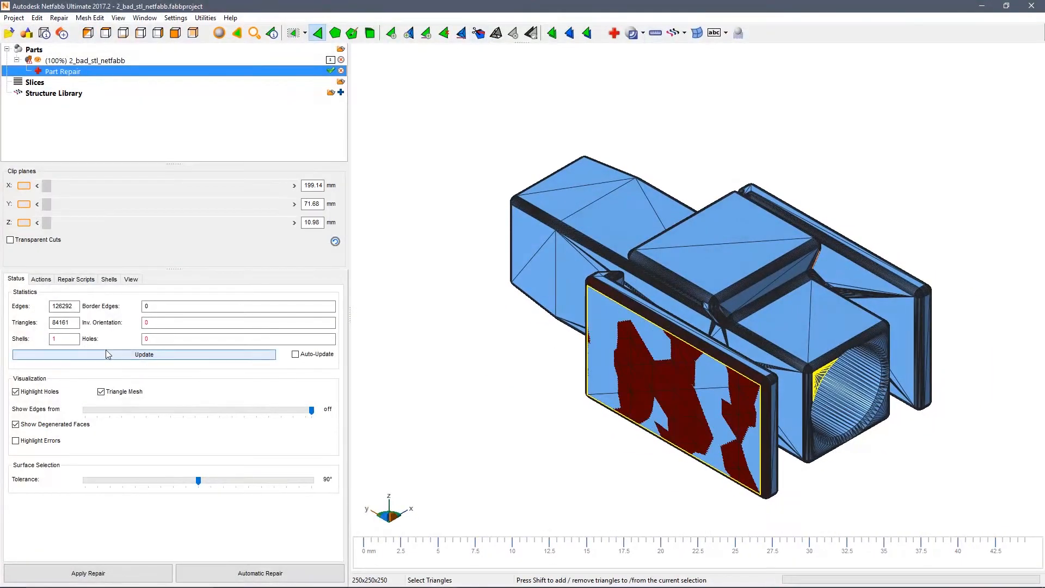
pyautogui.click(143, 354)
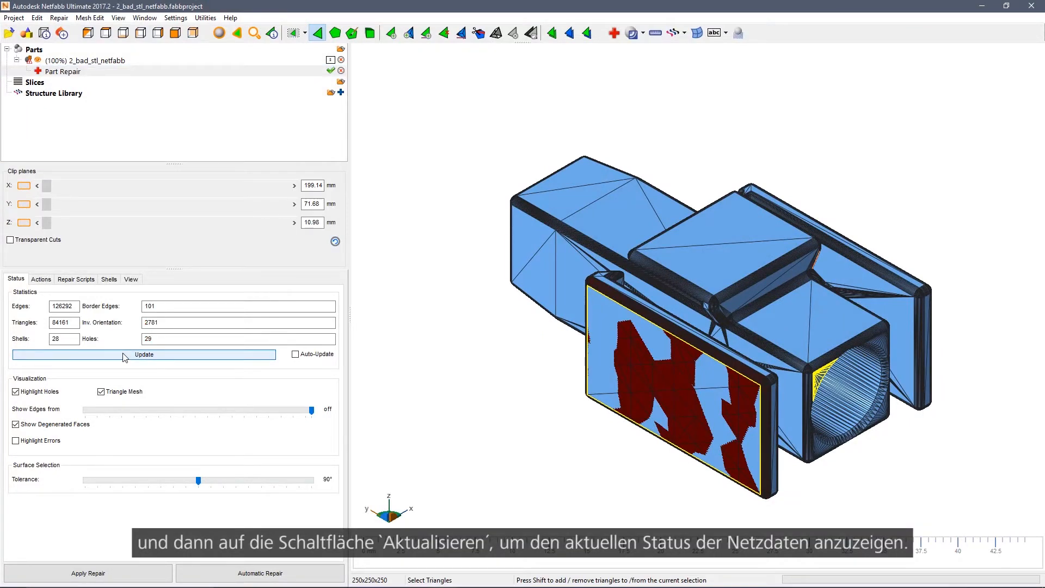
pyautogui.click(144, 354)
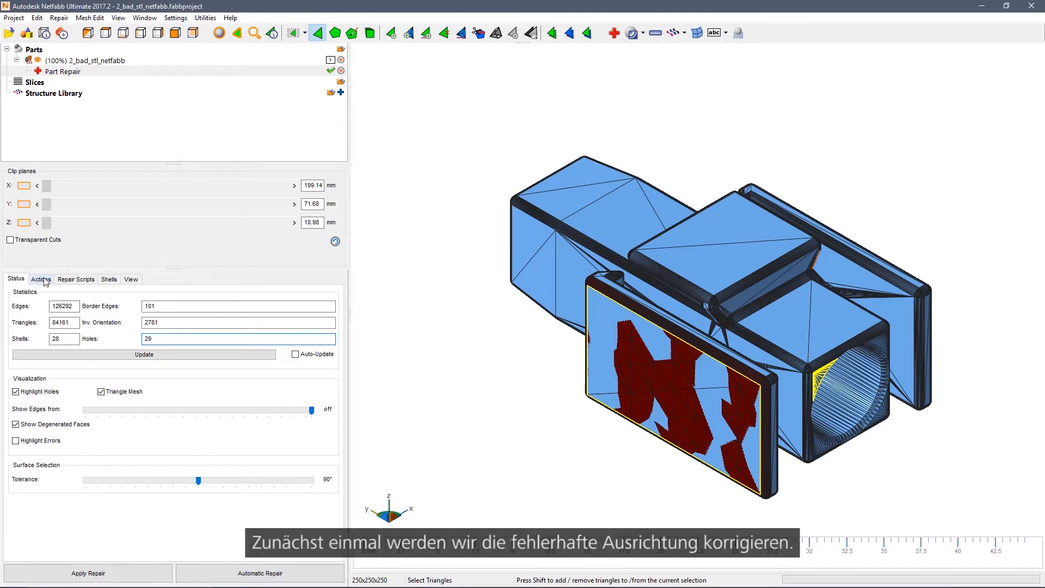
# Run Fix Flipped Triangles from the Actions tab to clear the dark red patches.
pyautogui.click(40, 278)
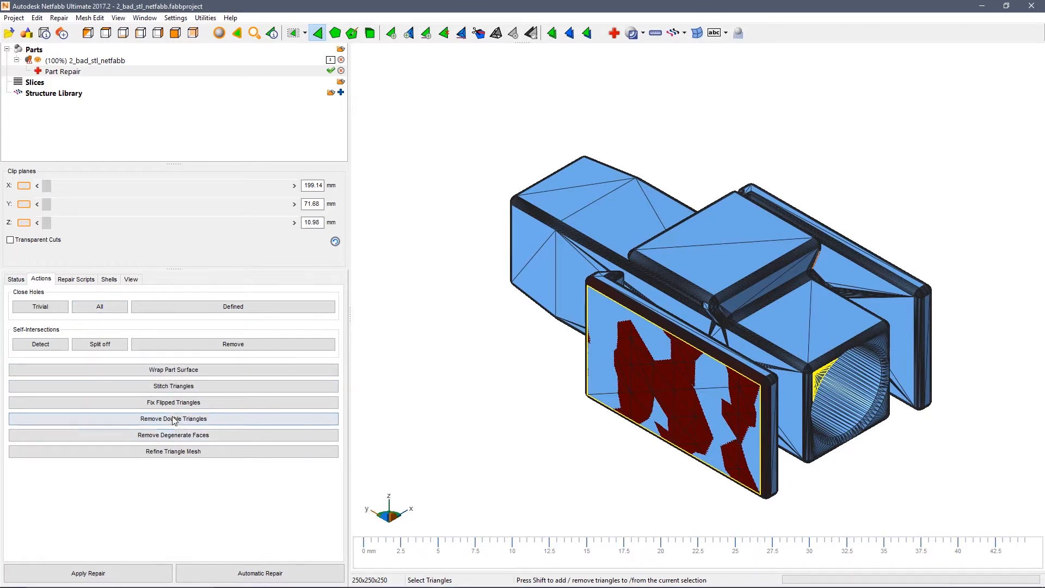
pyautogui.moveTo(172, 402)
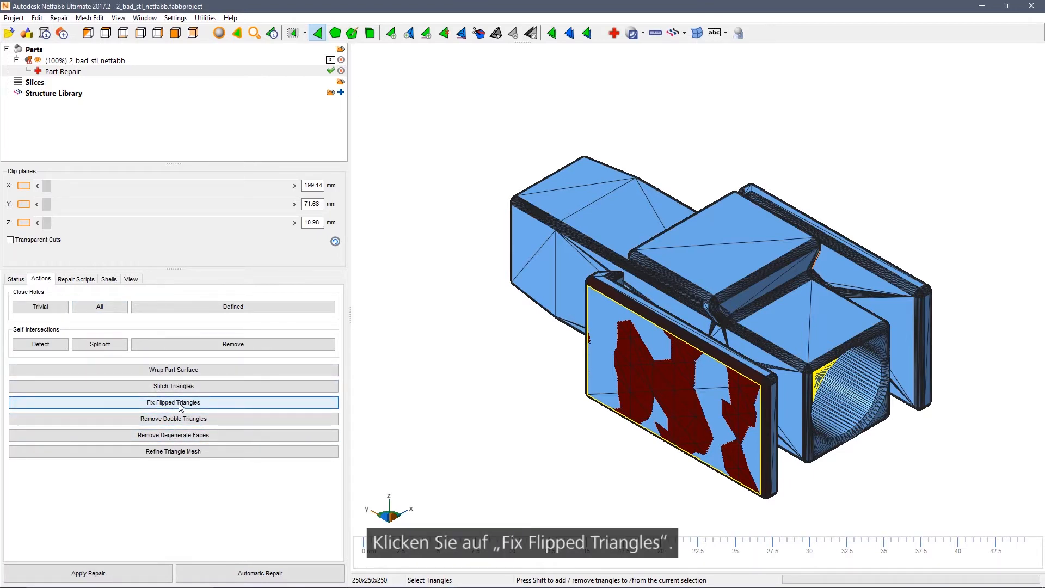
pyautogui.click(173, 402)
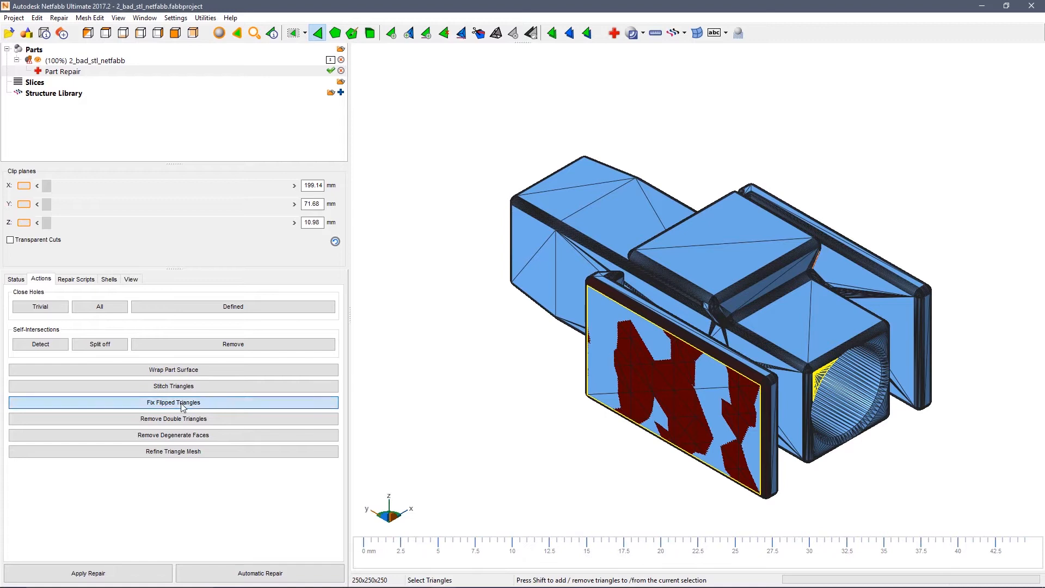
pyautogui.click(172, 401)
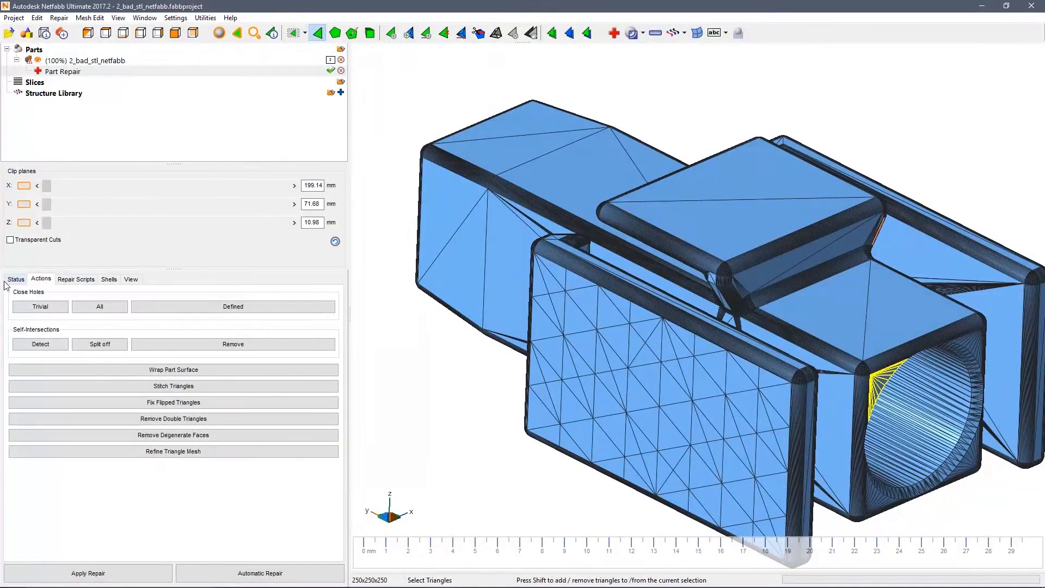
# Verify zero inverted orientations (27 shells, 28 holes), then stitch the open border edges.
pyautogui.click(15, 279)
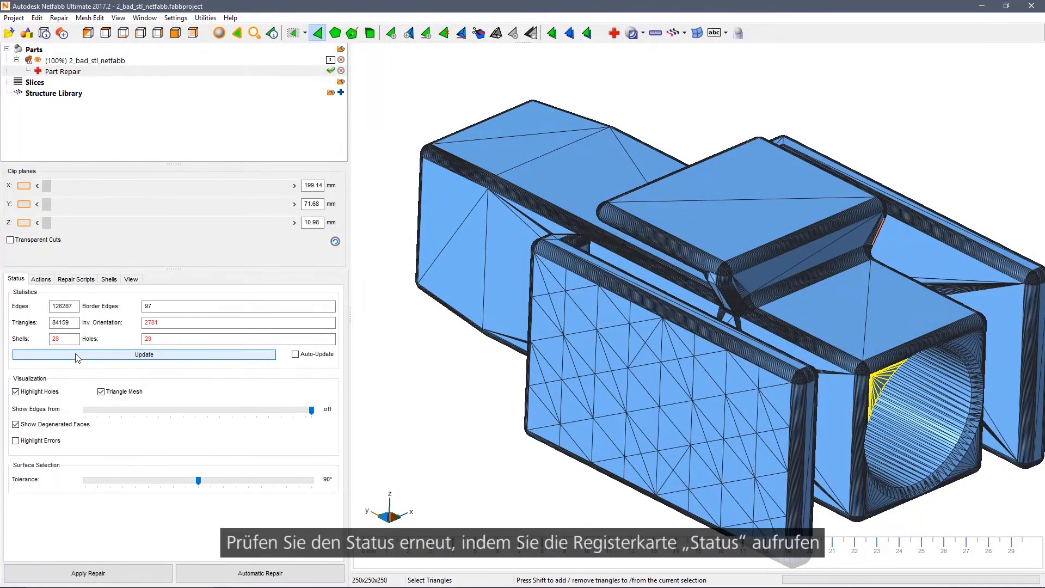
pyautogui.click(143, 353)
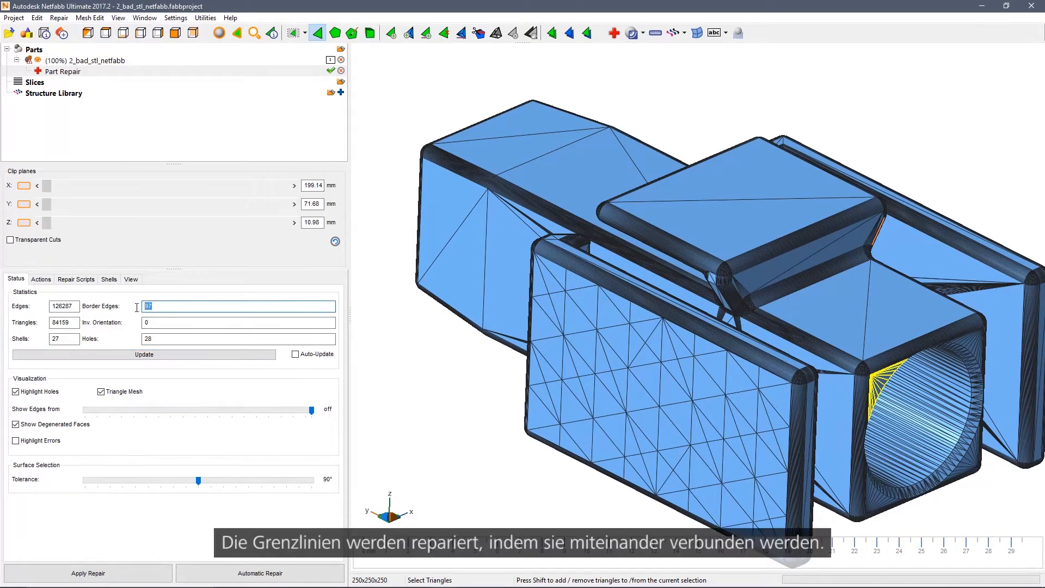
pyautogui.click(40, 279)
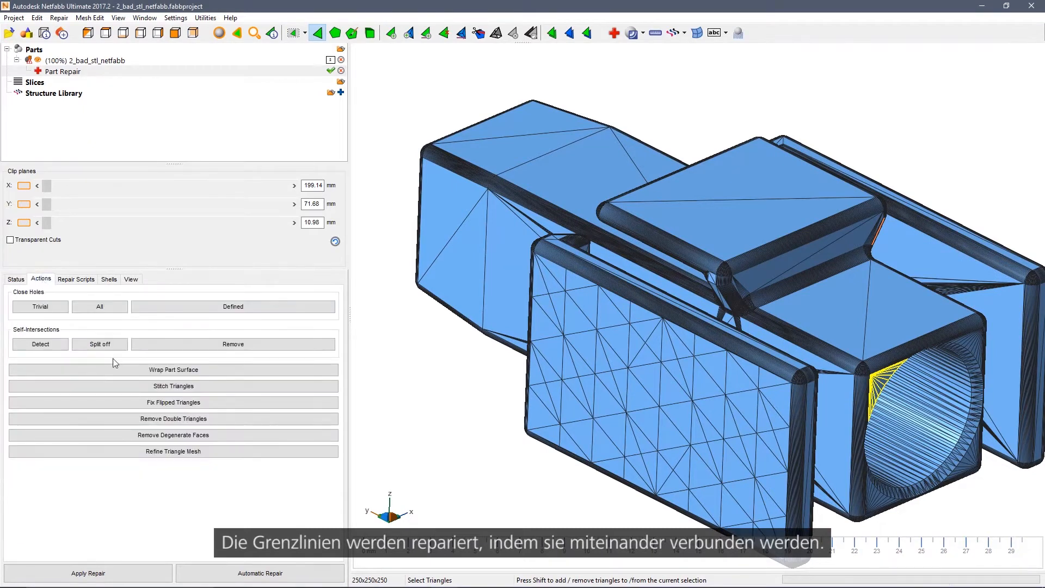
pyautogui.click(172, 386)
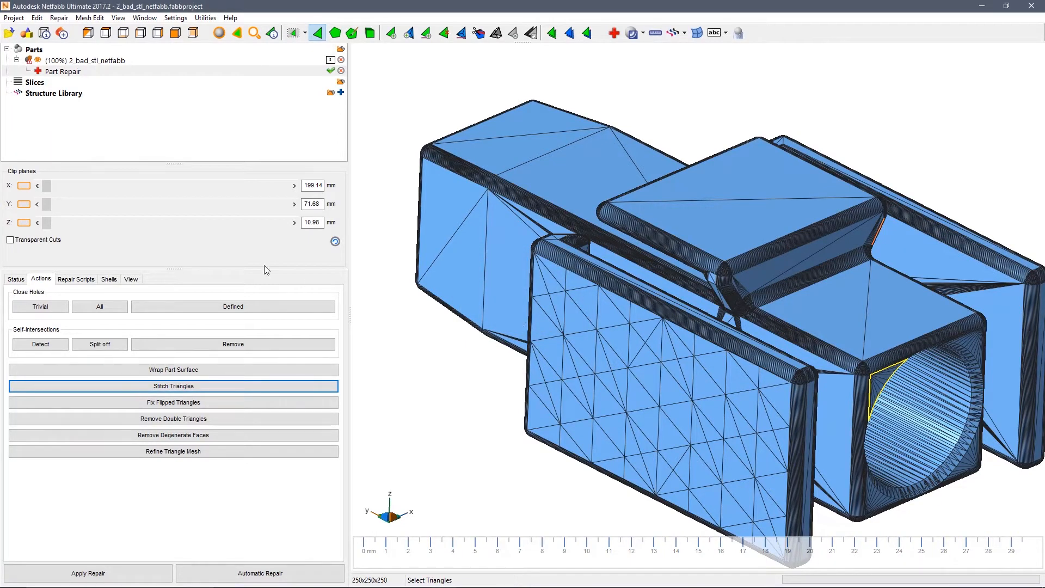
# Update statistics to one shell and one hole, and select the double triangle at the cylinder opening.
pyautogui.click(15, 278)
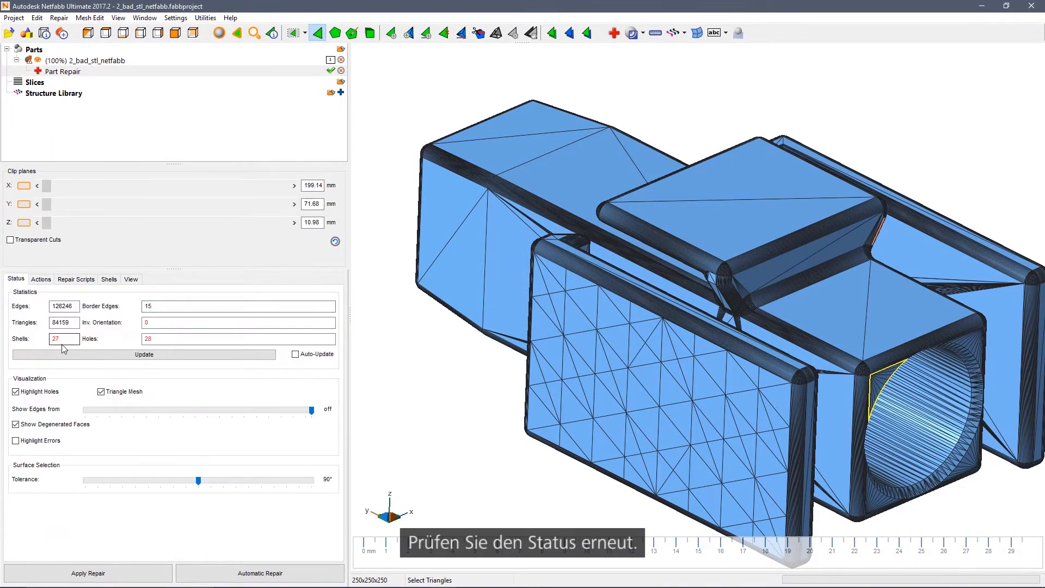
pyautogui.click(143, 353)
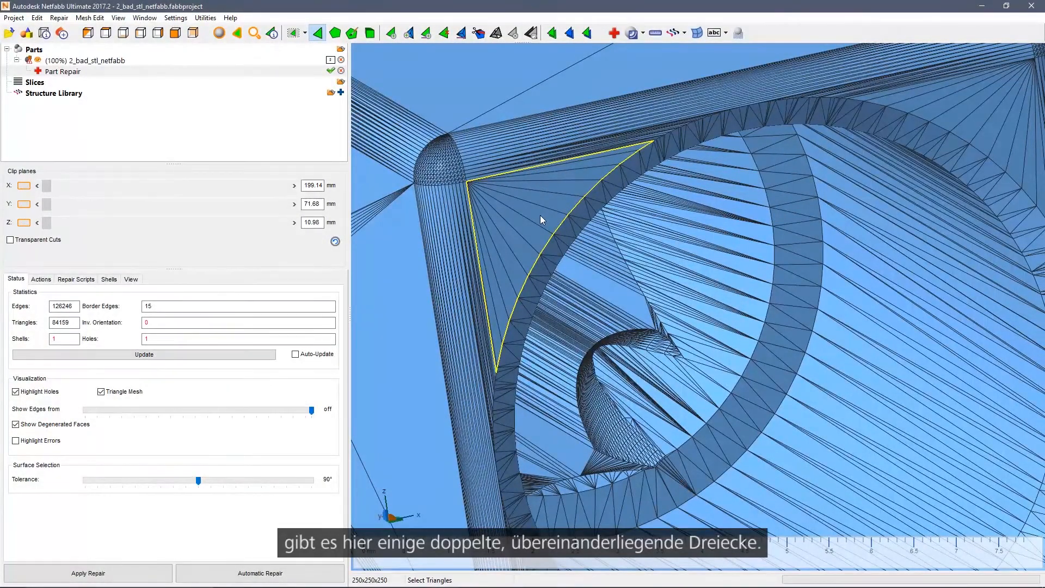
pyautogui.click(541, 220)
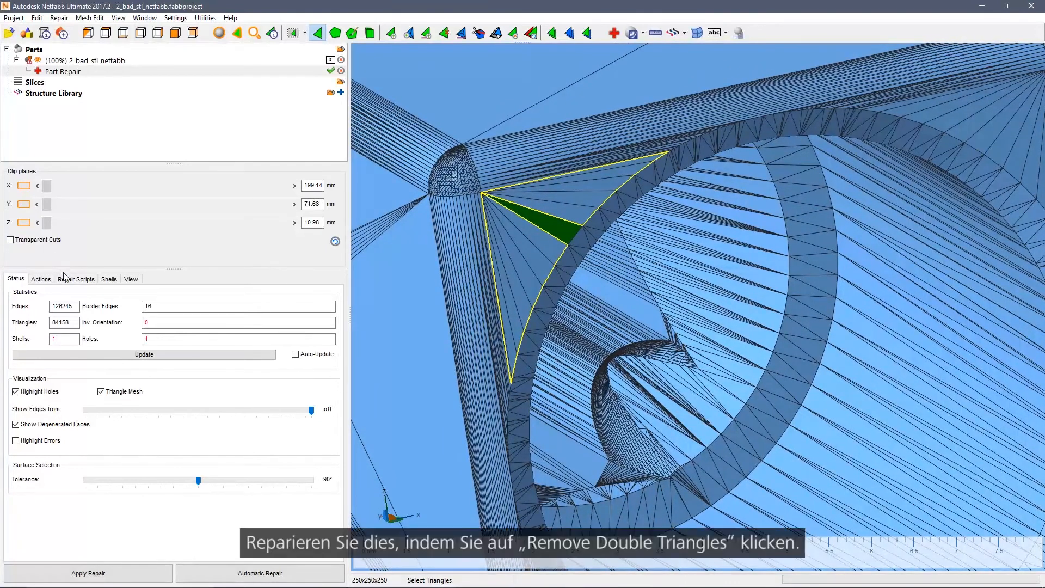
# Remove the double triangles, confirm zero border edges and holes, then exit repair mode.
pyautogui.click(41, 278)
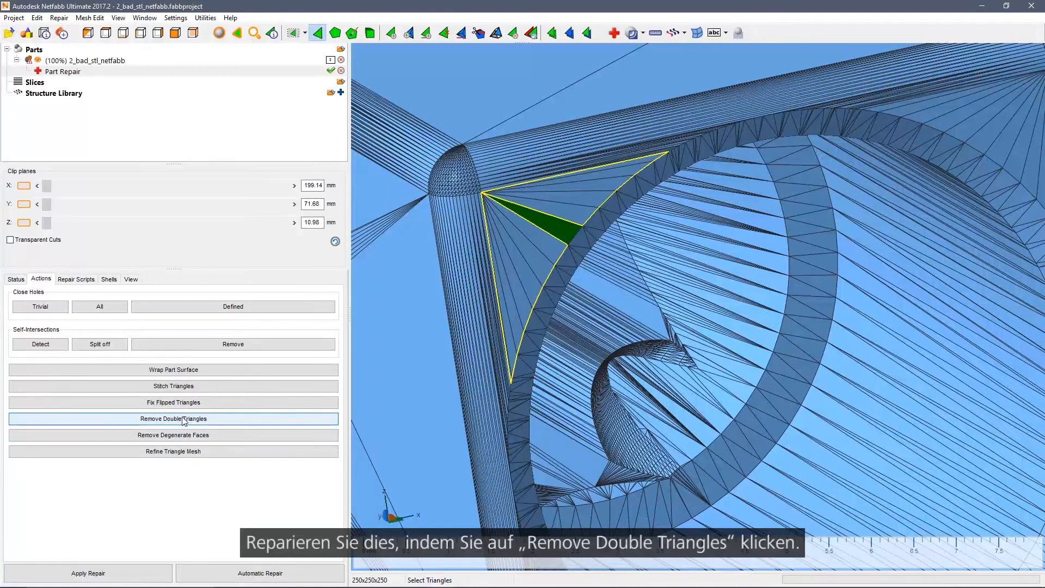
pyautogui.click(174, 419)
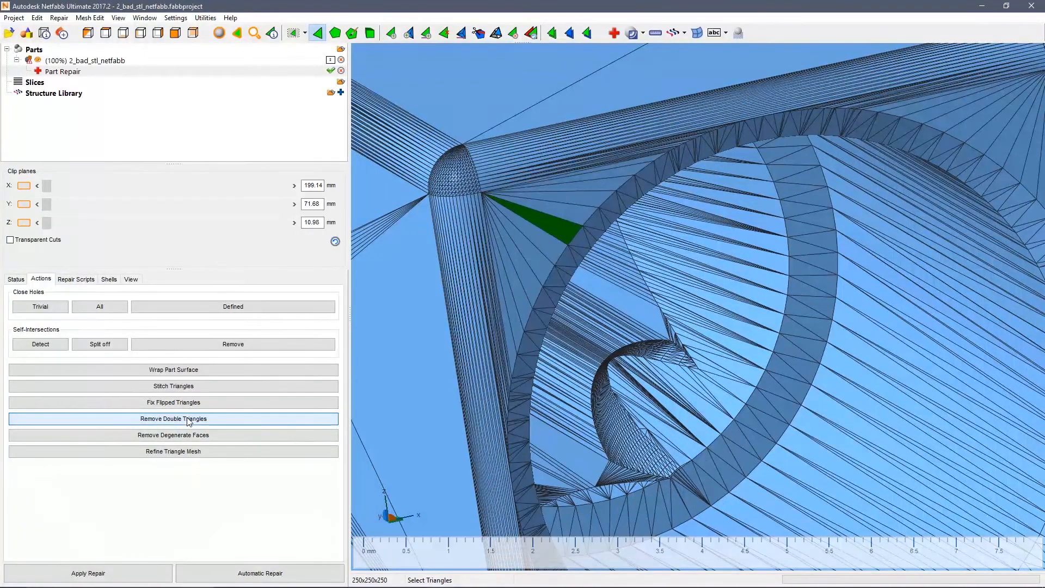
pyautogui.click(15, 279)
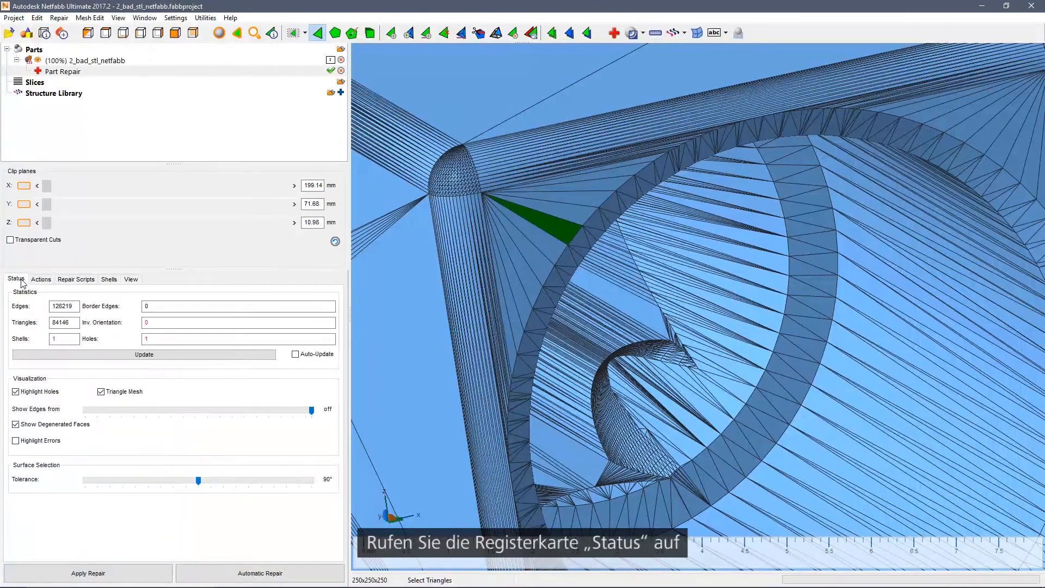
pyautogui.click(142, 354)
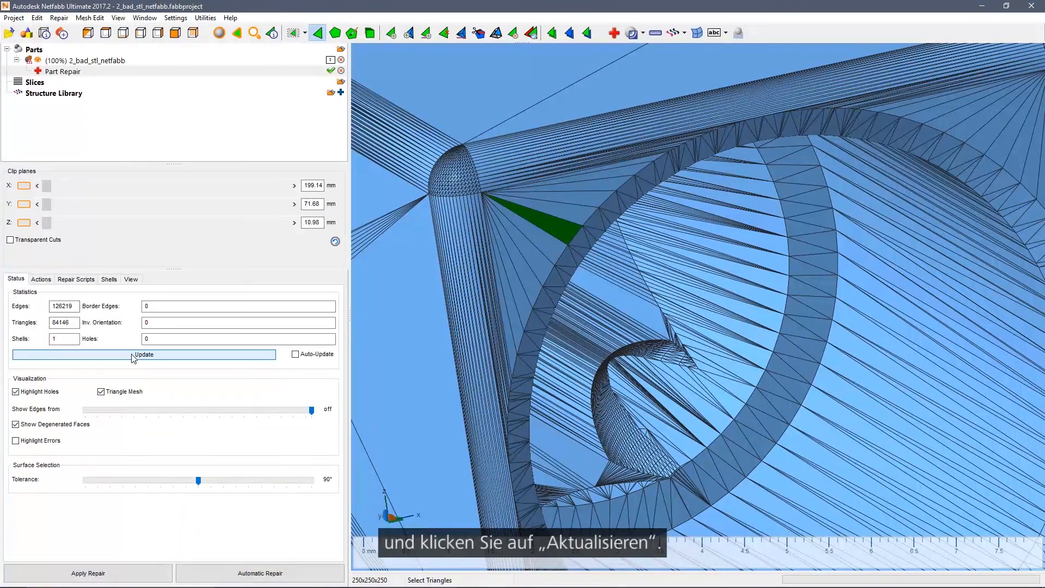
pyautogui.click(143, 354)
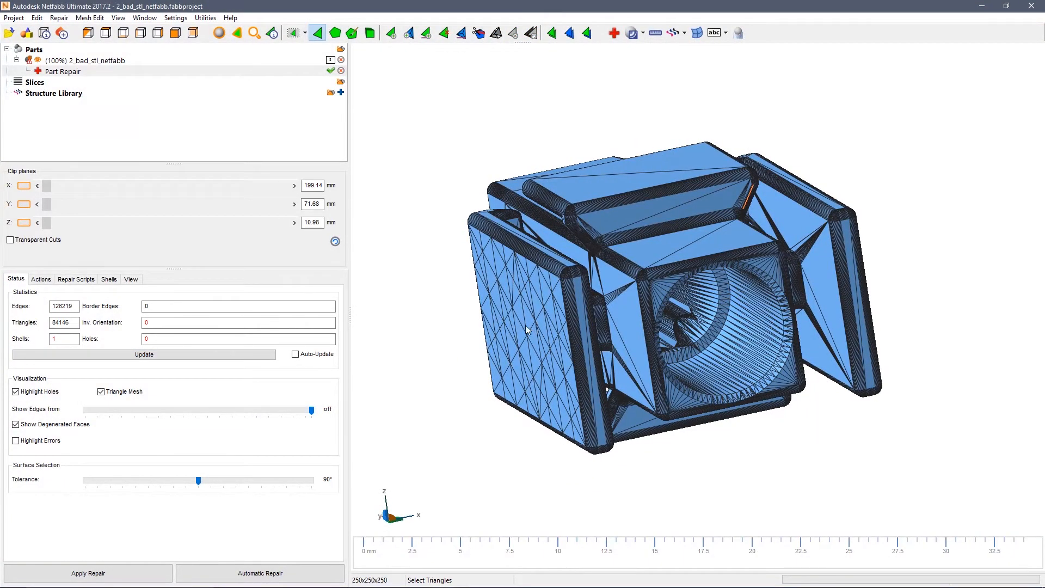
pyautogui.click(63, 72)
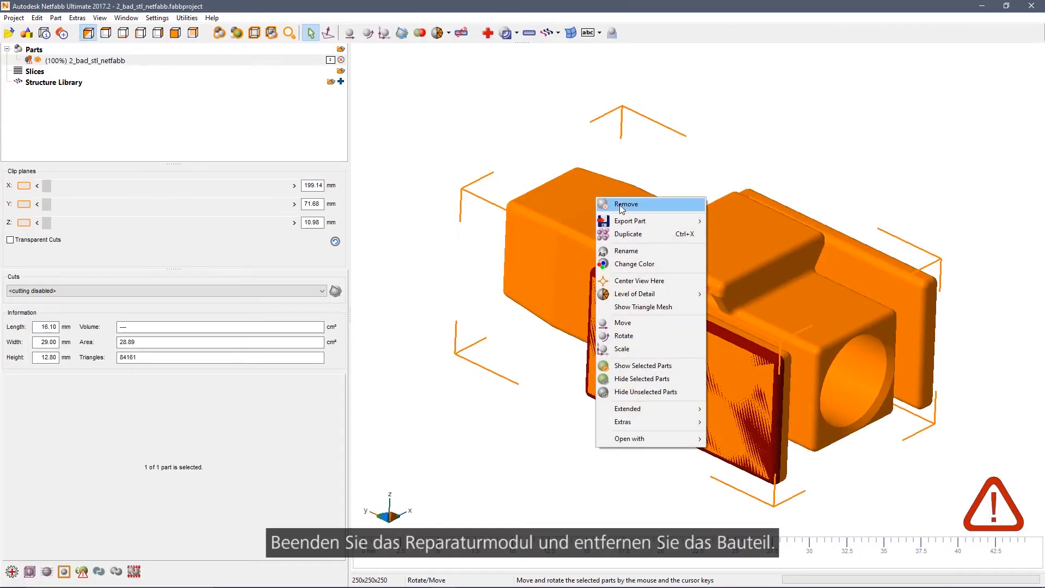
# Remove the 2_bad_stl_netfabb part from the project, confirming with Yes.
pyautogui.click(626, 204)
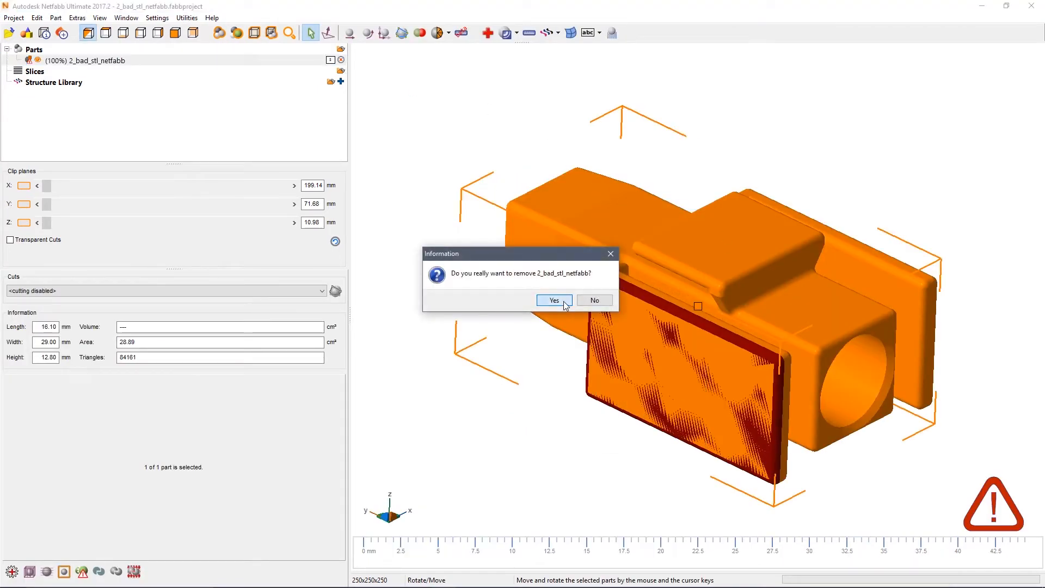
pyautogui.click(553, 300)
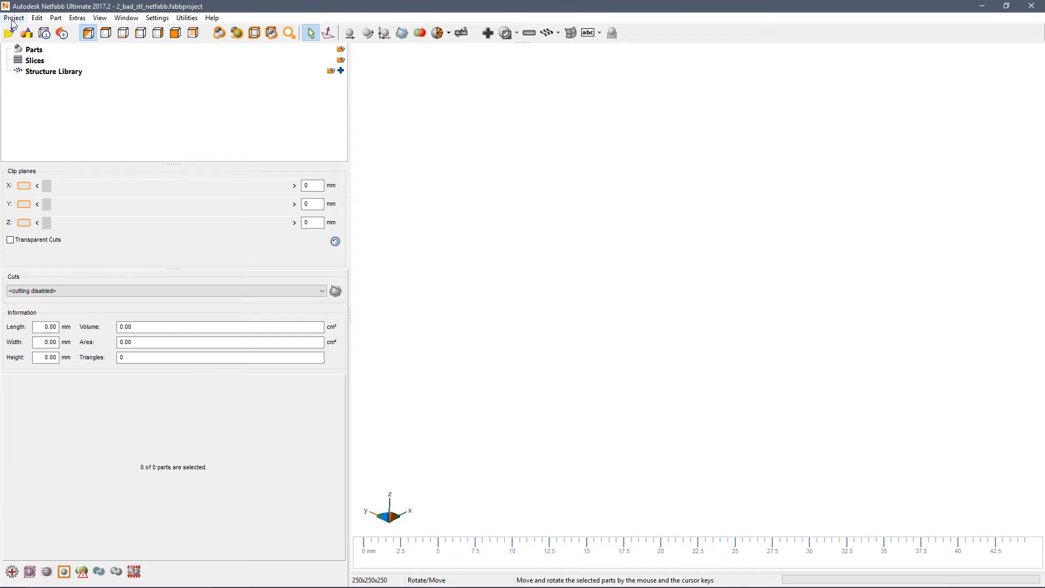
pyautogui.click(13, 18)
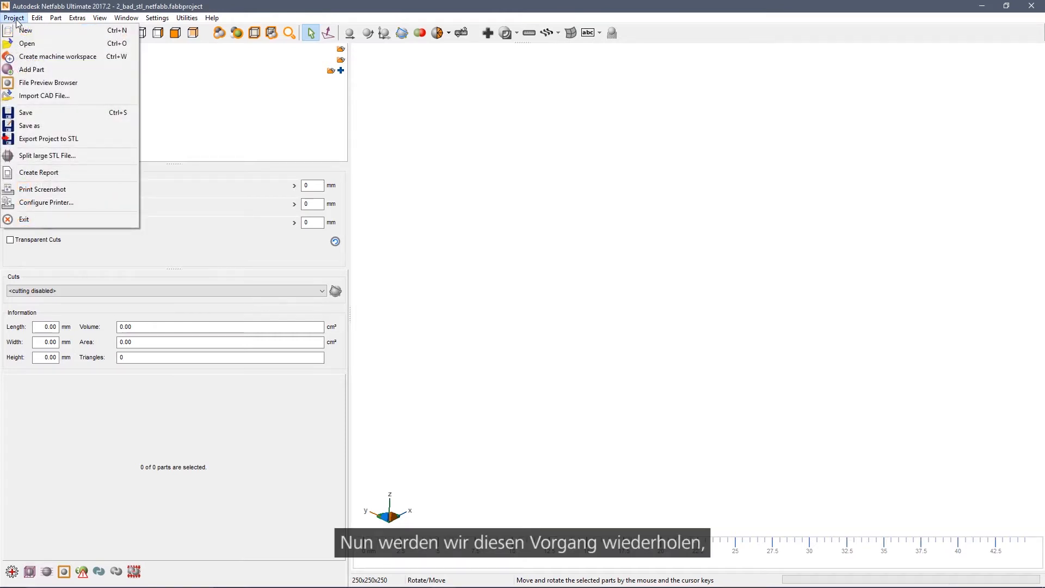
pyautogui.moveTo(37, 69)
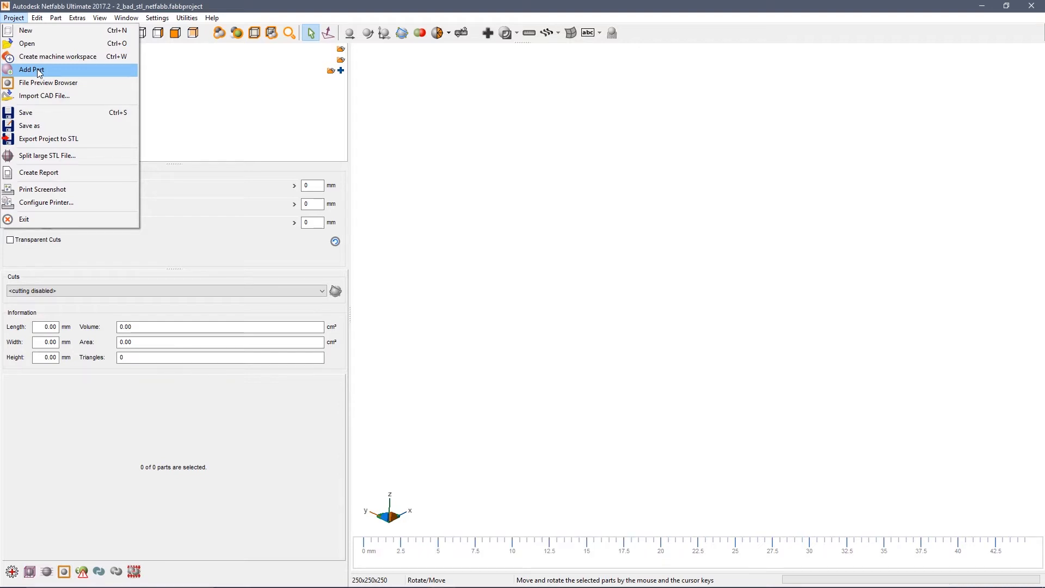
# Re-import 2_bad_stl_netfabb and show the repair scripts in a new repair session.
pyautogui.click(32, 69)
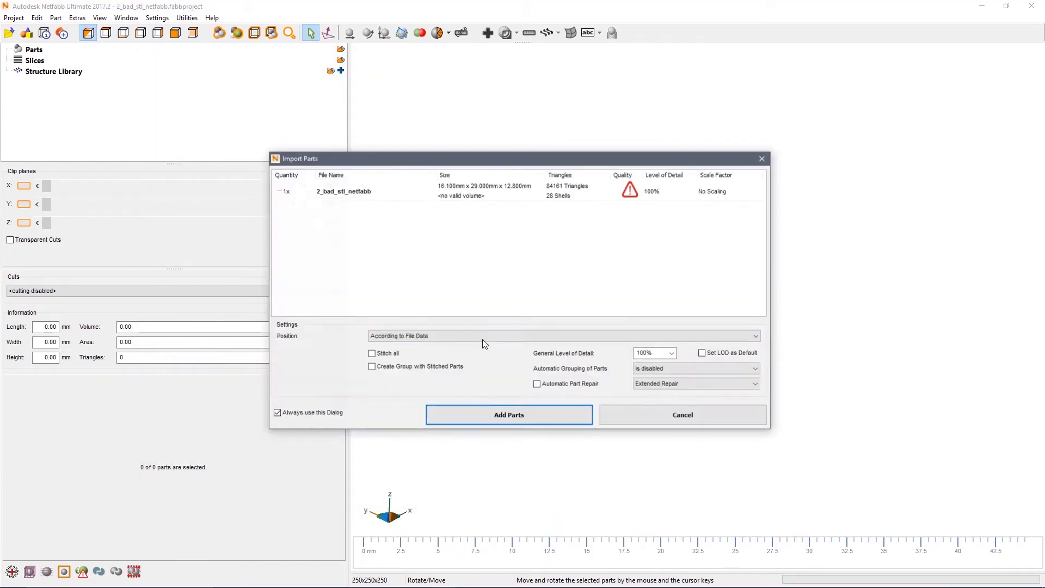
pyautogui.click(508, 415)
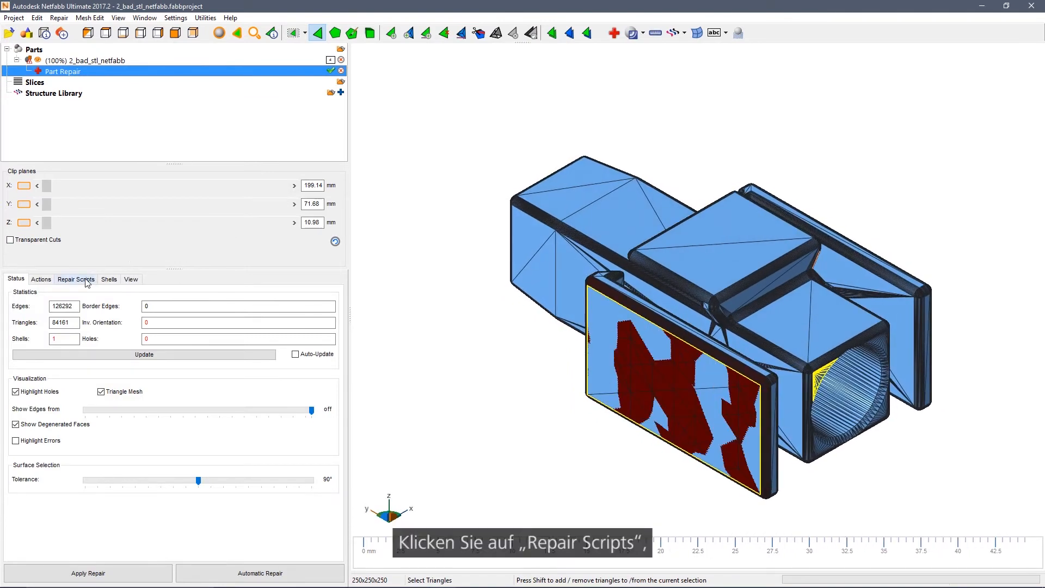
pyautogui.click(75, 279)
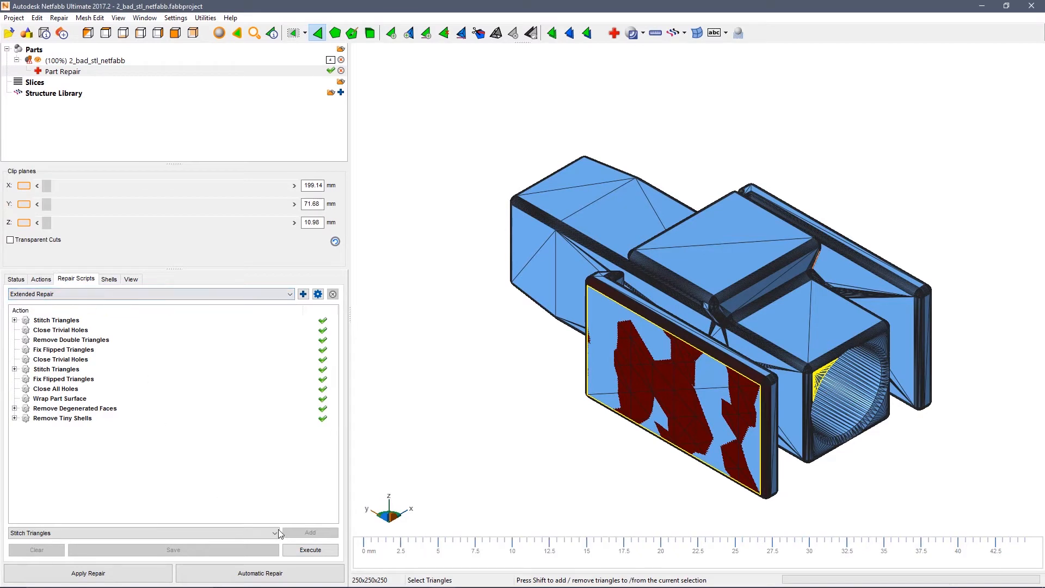
# Select and execute the Extended Repair script, then apply the repair to the part.
pyautogui.click(309, 550)
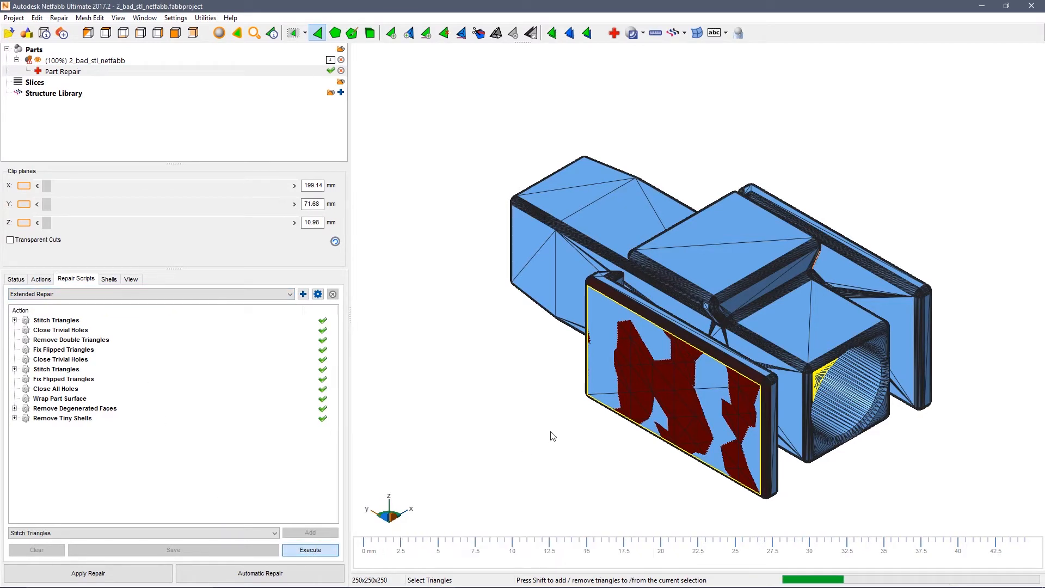
pyautogui.click(310, 550)
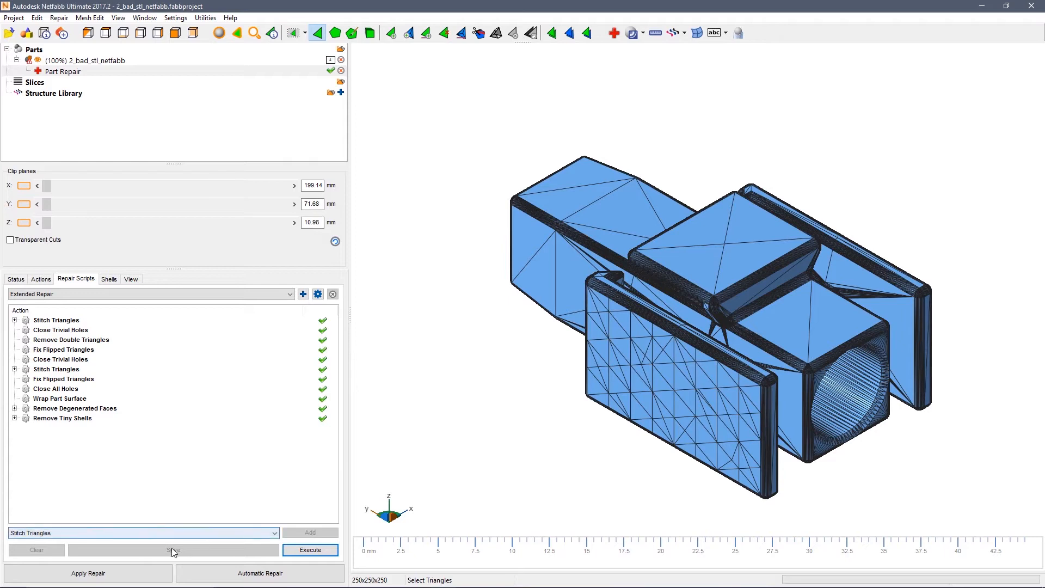
pyautogui.click(89, 574)
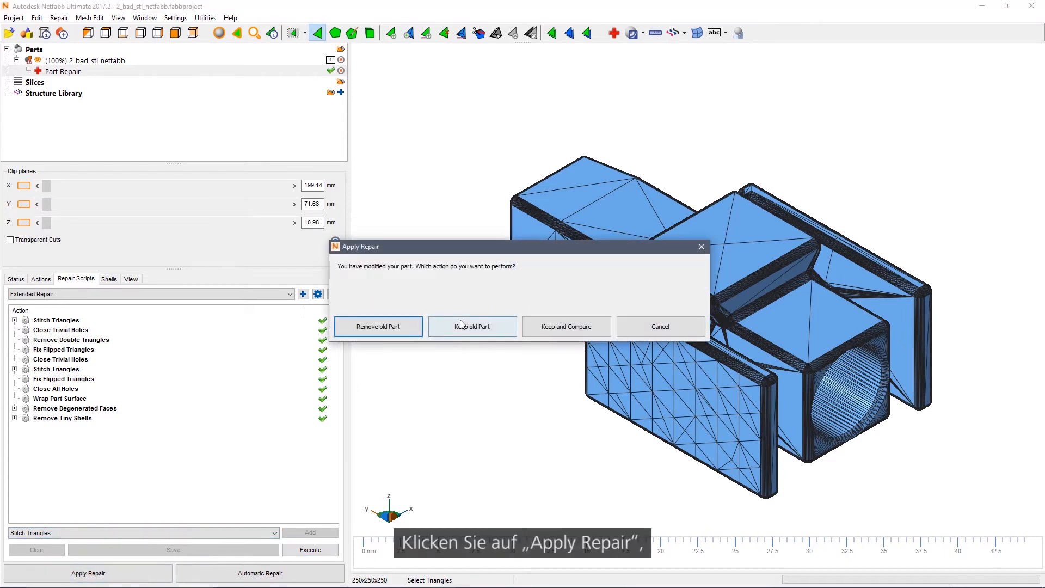
# Replace the original part with the repaired one, then remove the repaired part from the project.
pyautogui.click(378, 326)
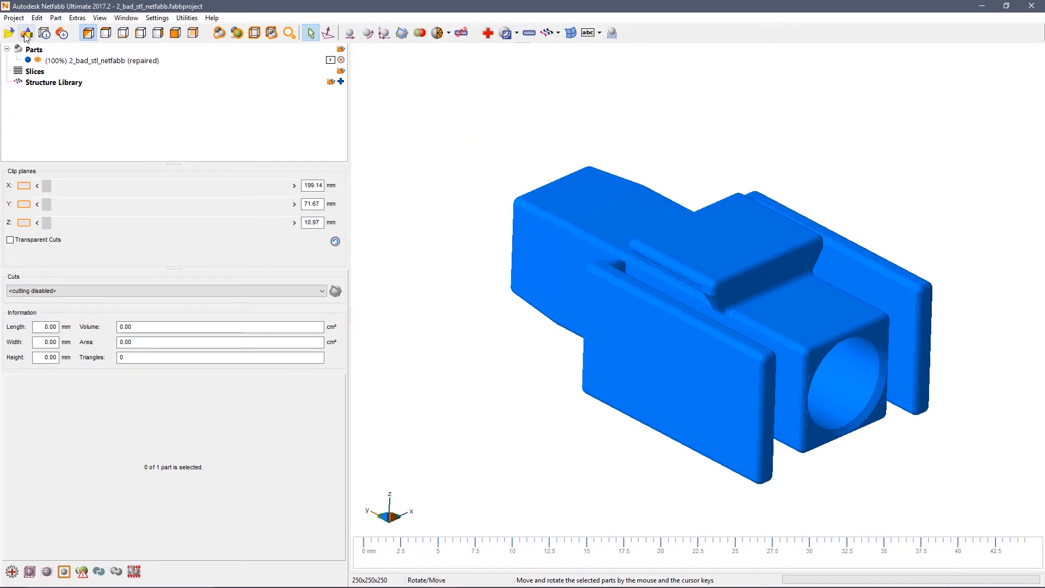
pyautogui.click(100, 60)
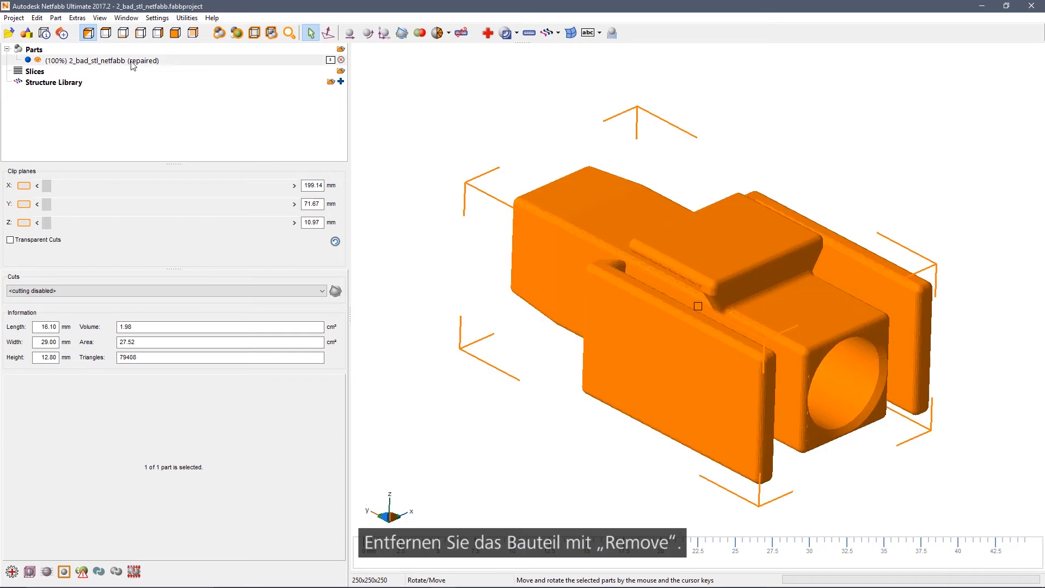
pyautogui.rightClick(100, 60)
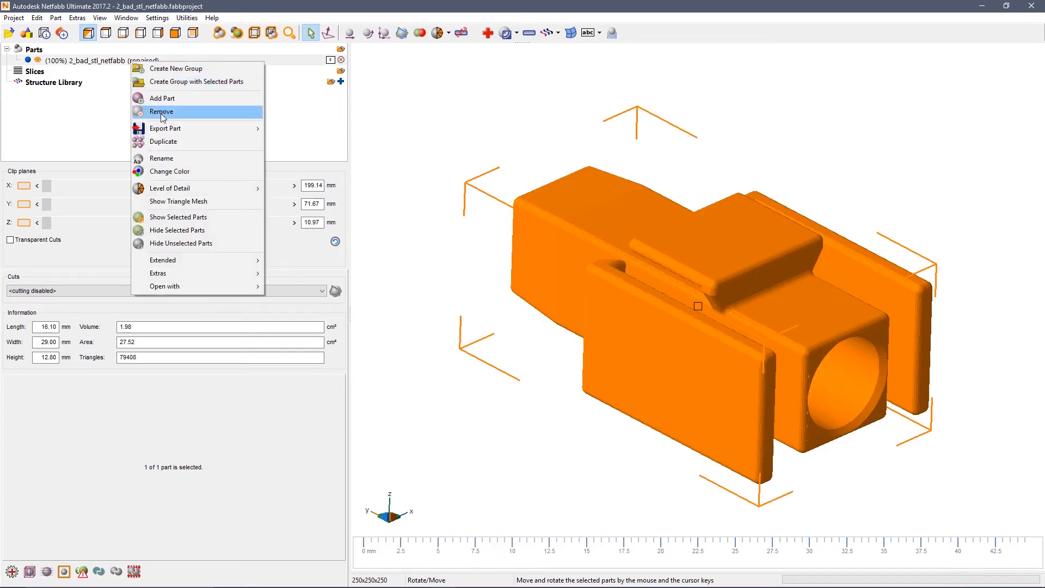
pyautogui.click(161, 111)
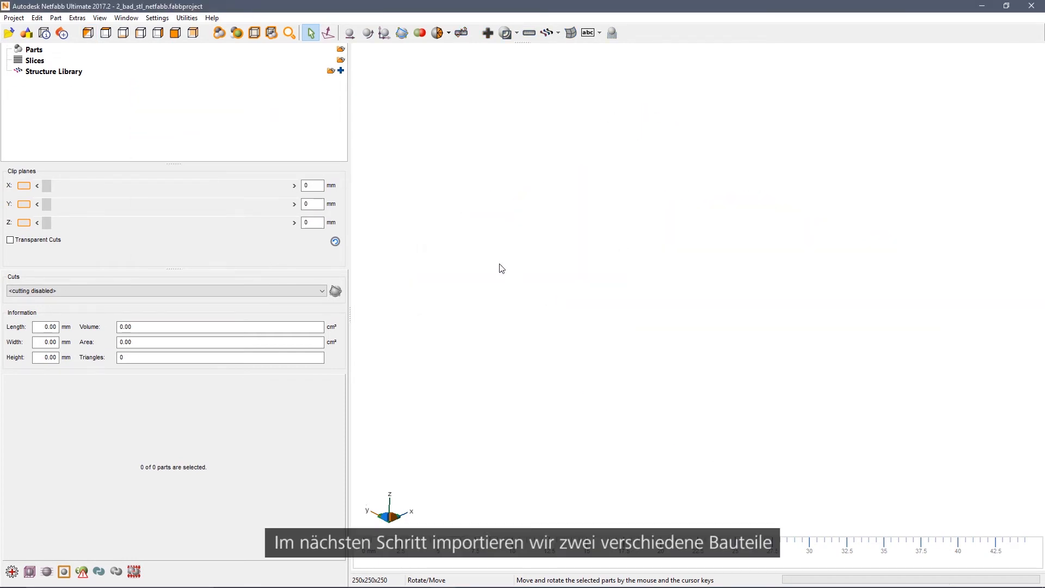
pyautogui.click(13, 17)
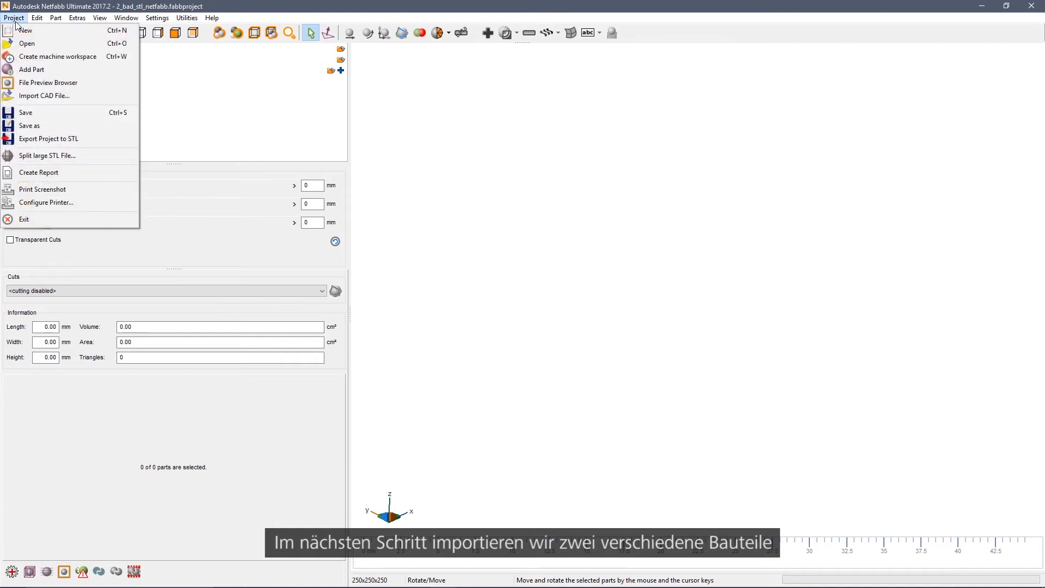
# Add parts 2_bad_stl_netfabb.stl and 2-Technical Part (broken).stl to the project.
pyautogui.click(32, 69)
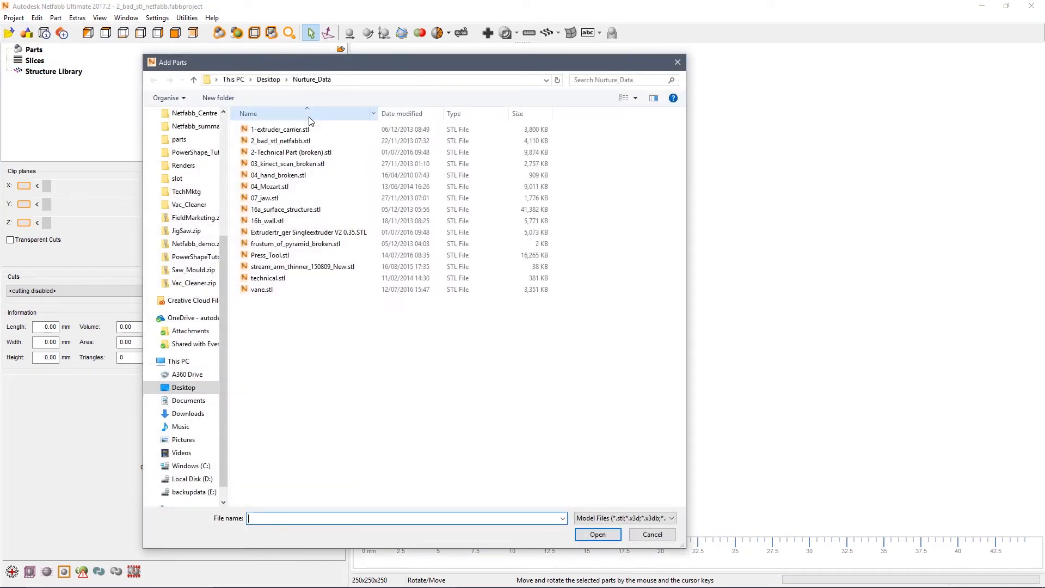
pyautogui.click(279, 141)
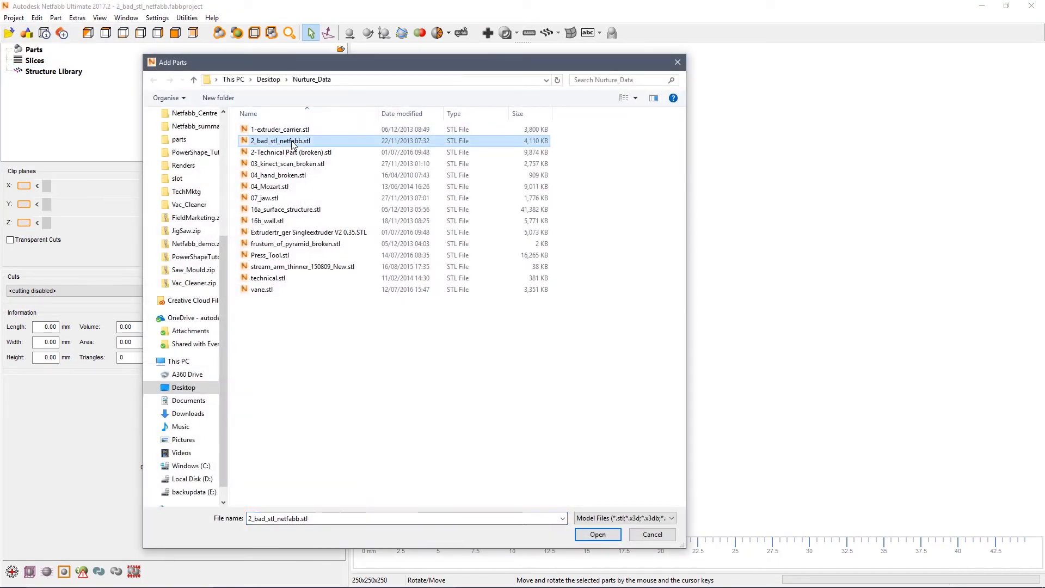
pyautogui.click(291, 152)
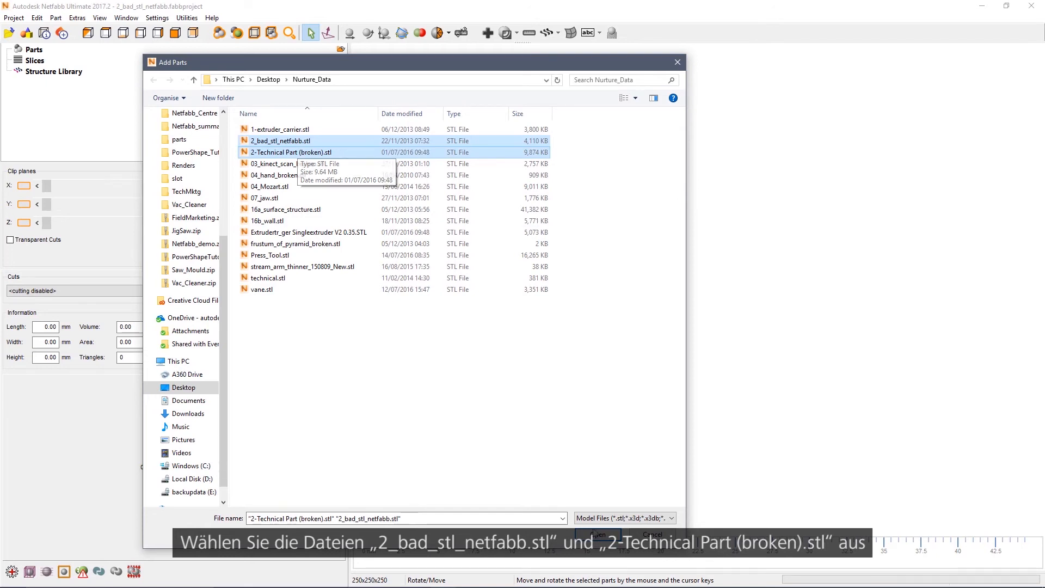
pyautogui.click(598, 534)
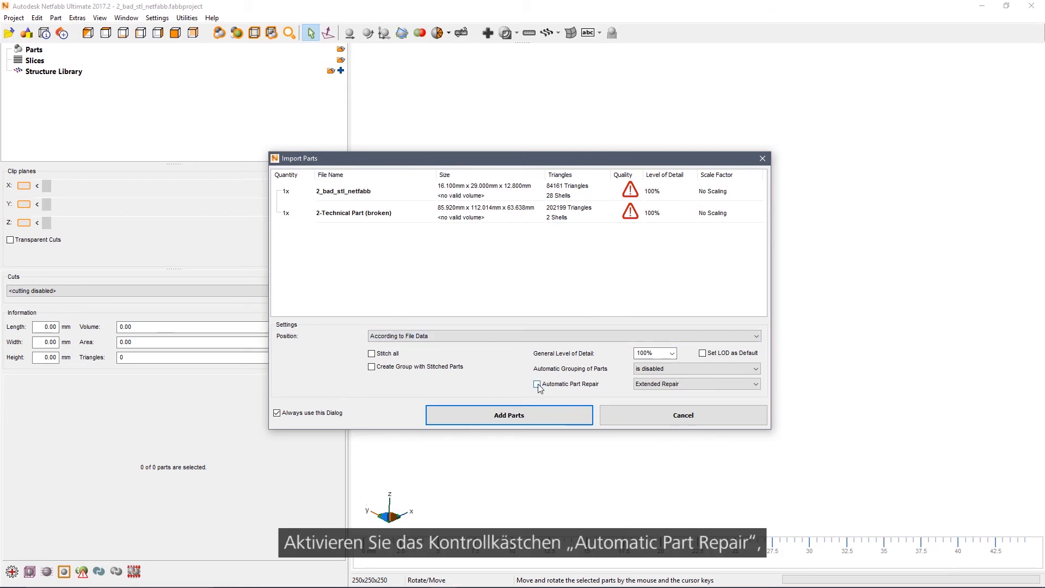
# Import both broken parts with Automatic Part Repair (Extended Repair) enabled.
pyautogui.click(538, 384)
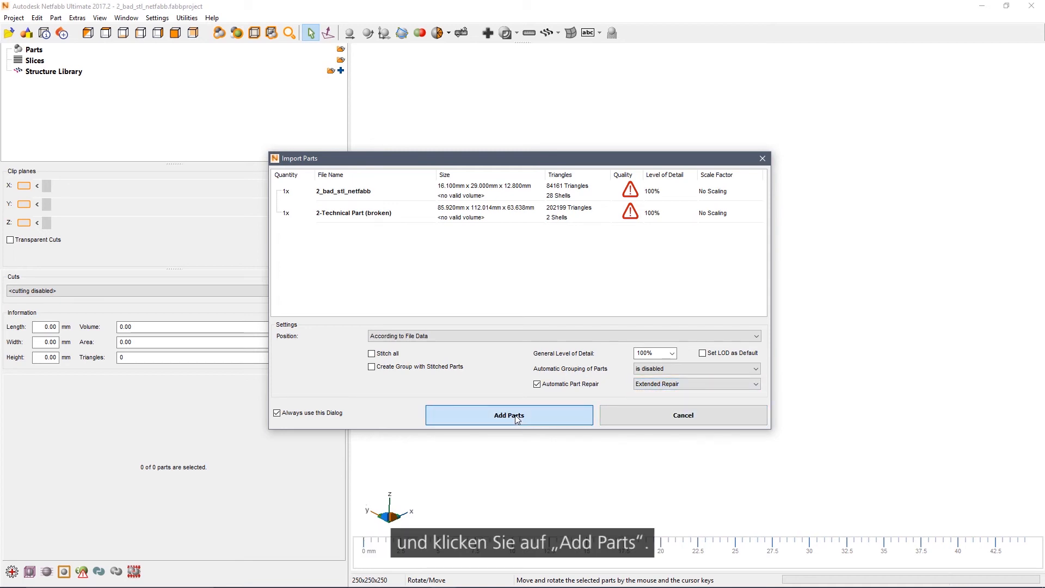
pyautogui.click(508, 415)
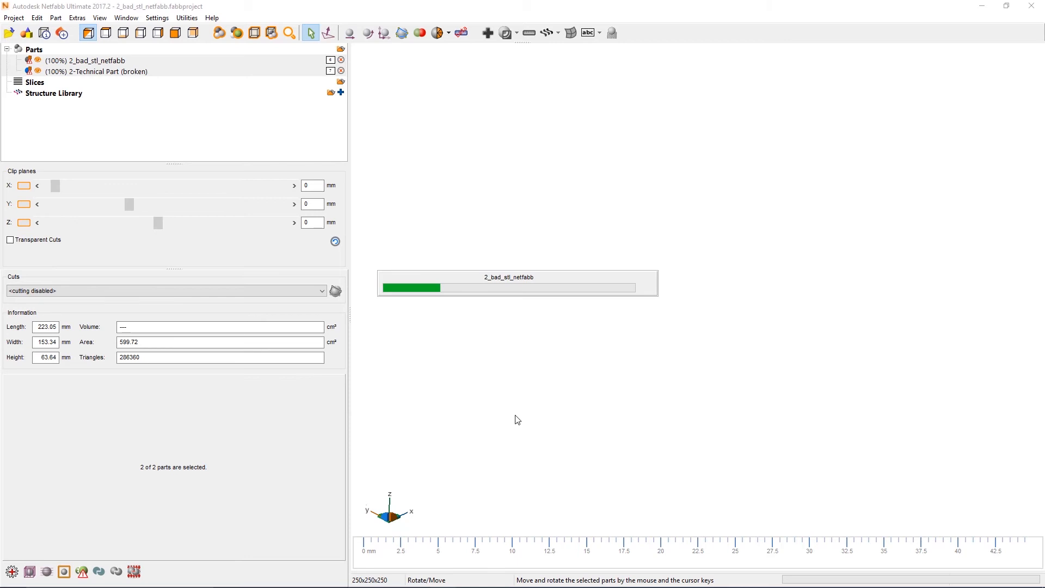